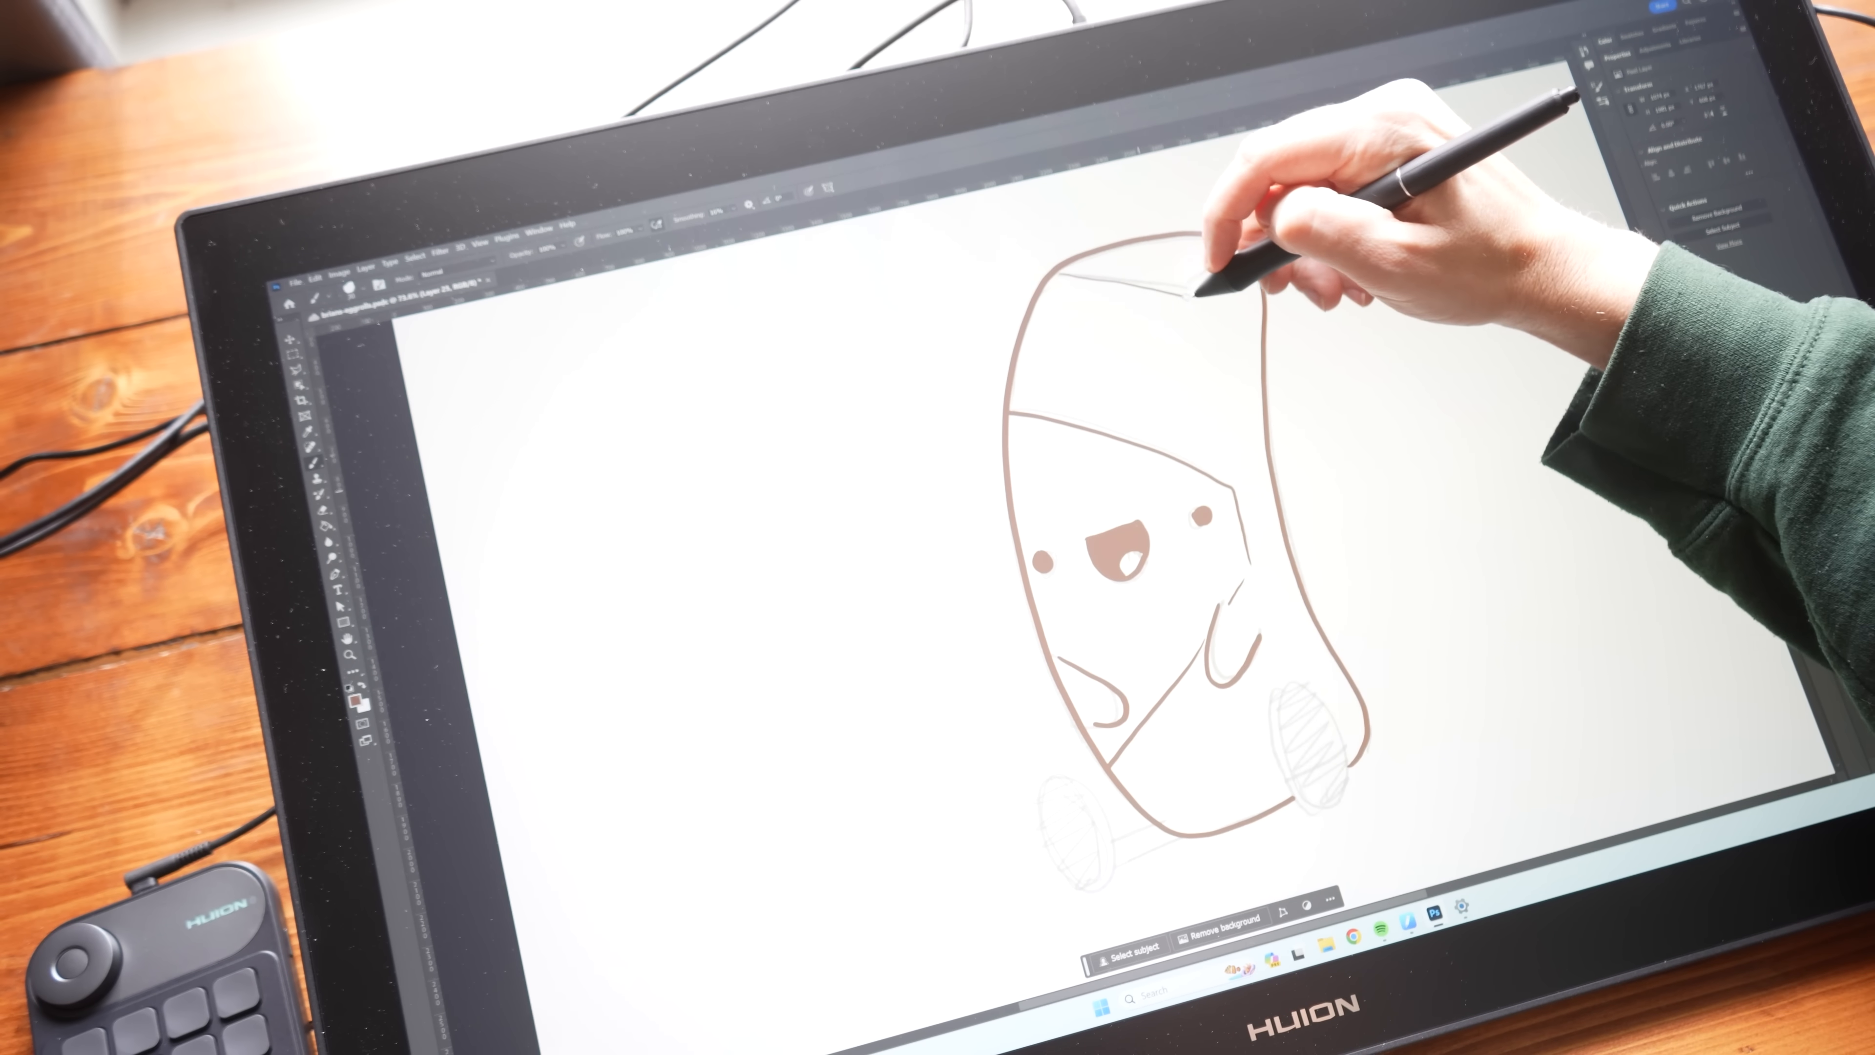
Ink brown strokes across the top of the character and along its head outline.
{"action": "left_click_drag", "start_coordinate": [1231, 275], "coordinate": [1267, 180]}
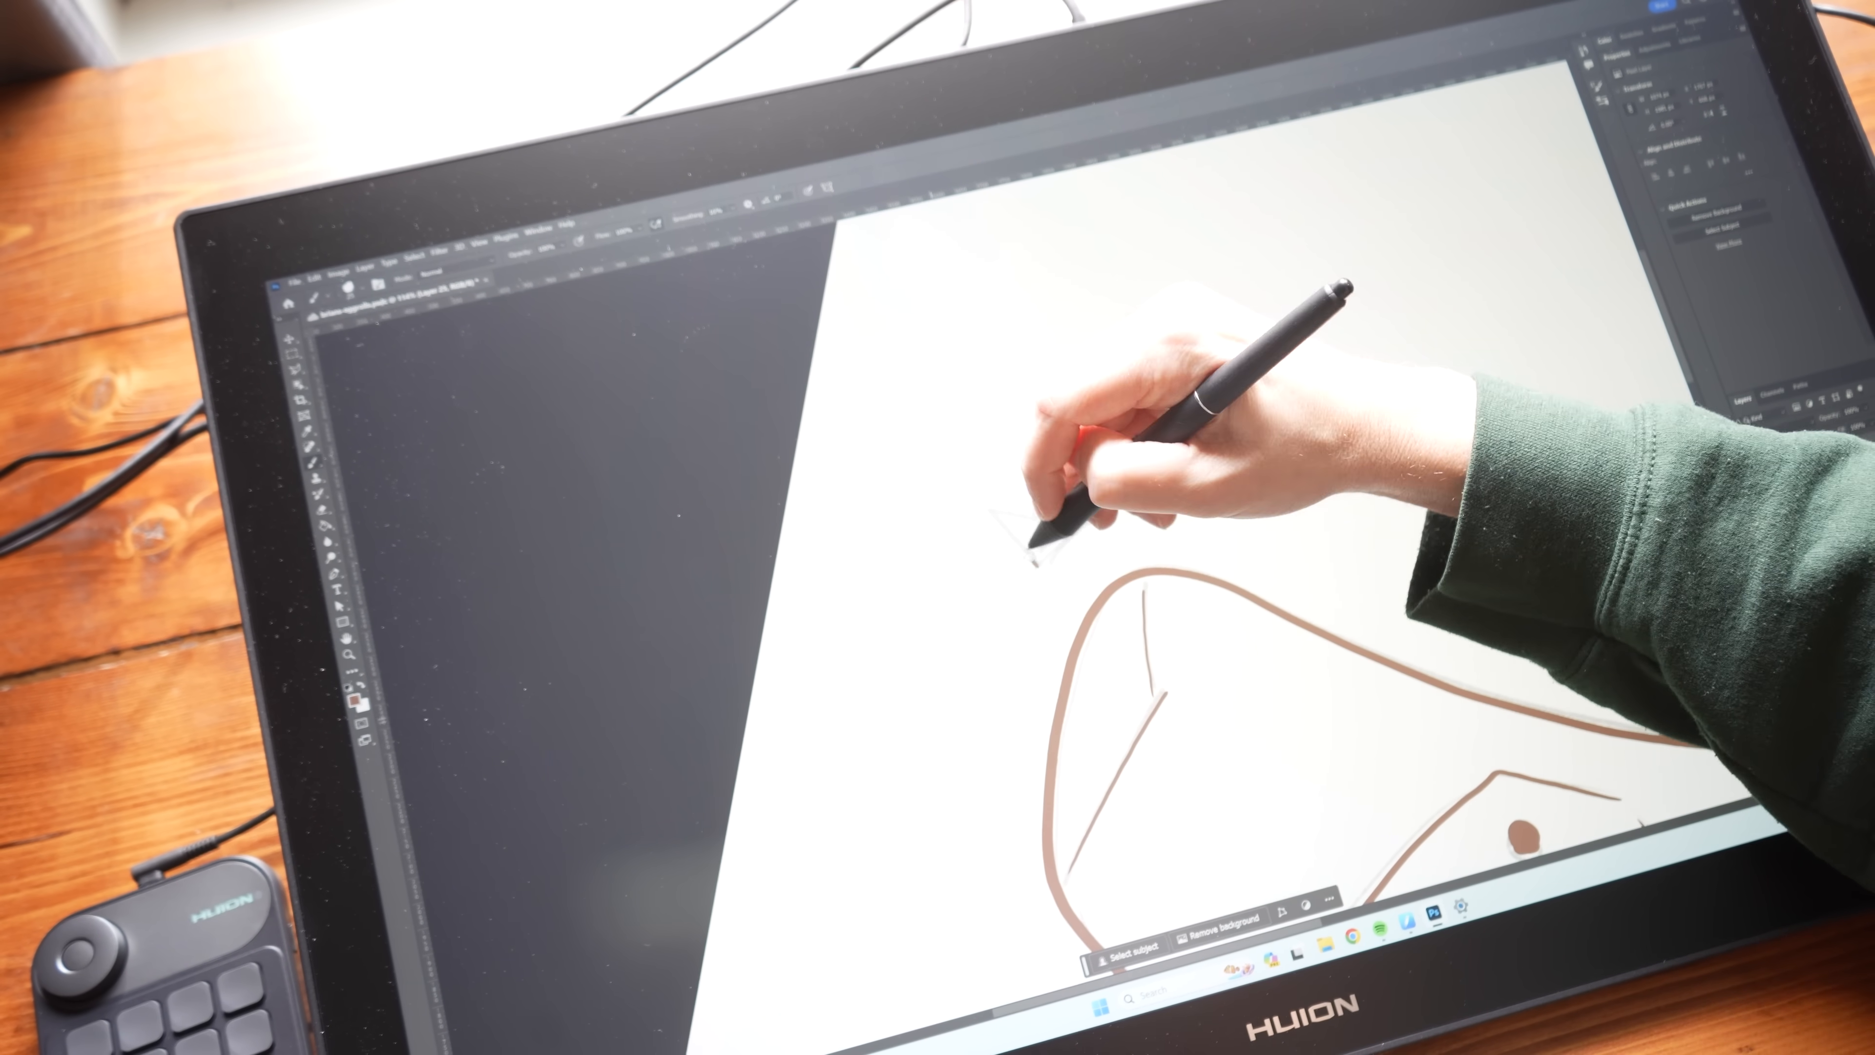
{"action": "left_click_drag", "start_coordinate": [1016, 538], "coordinate": [1077, 478]}
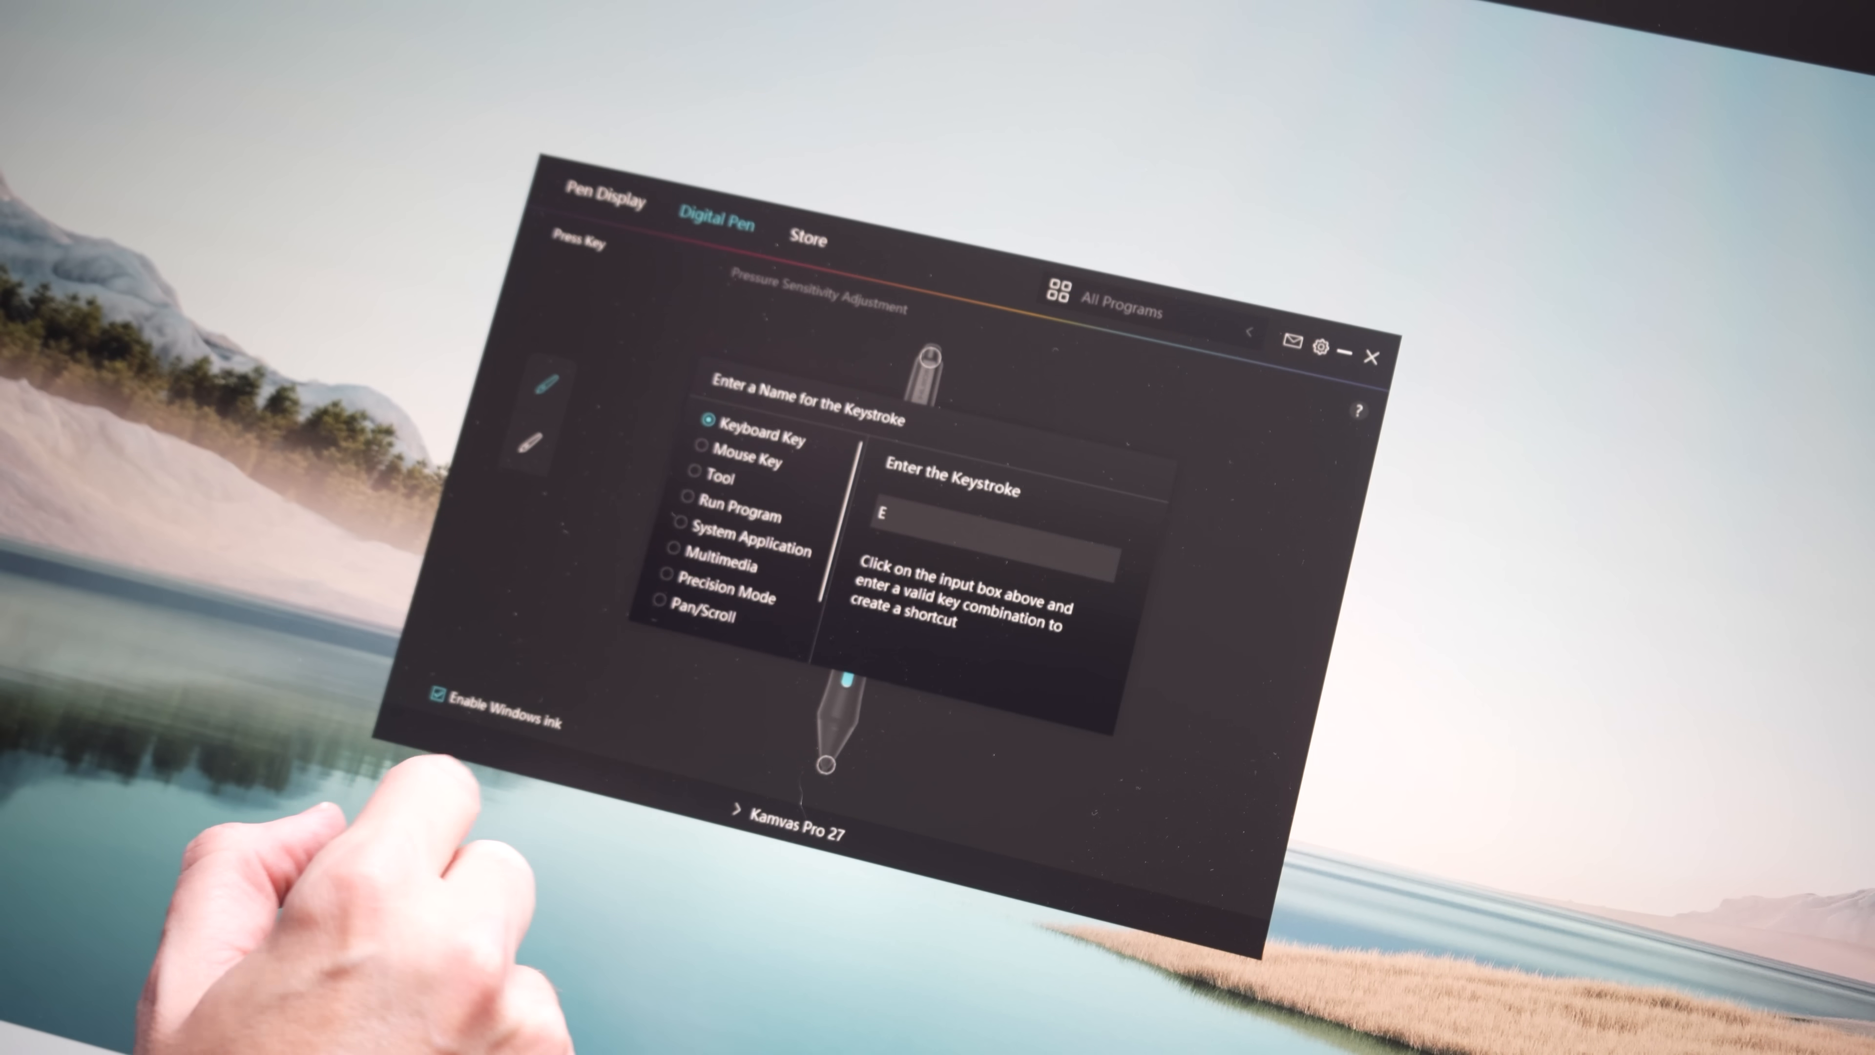
Select the pen button in the Digital Pen settings to assign the E keystroke.
{"action": "left_click", "coordinate": [694, 473]}
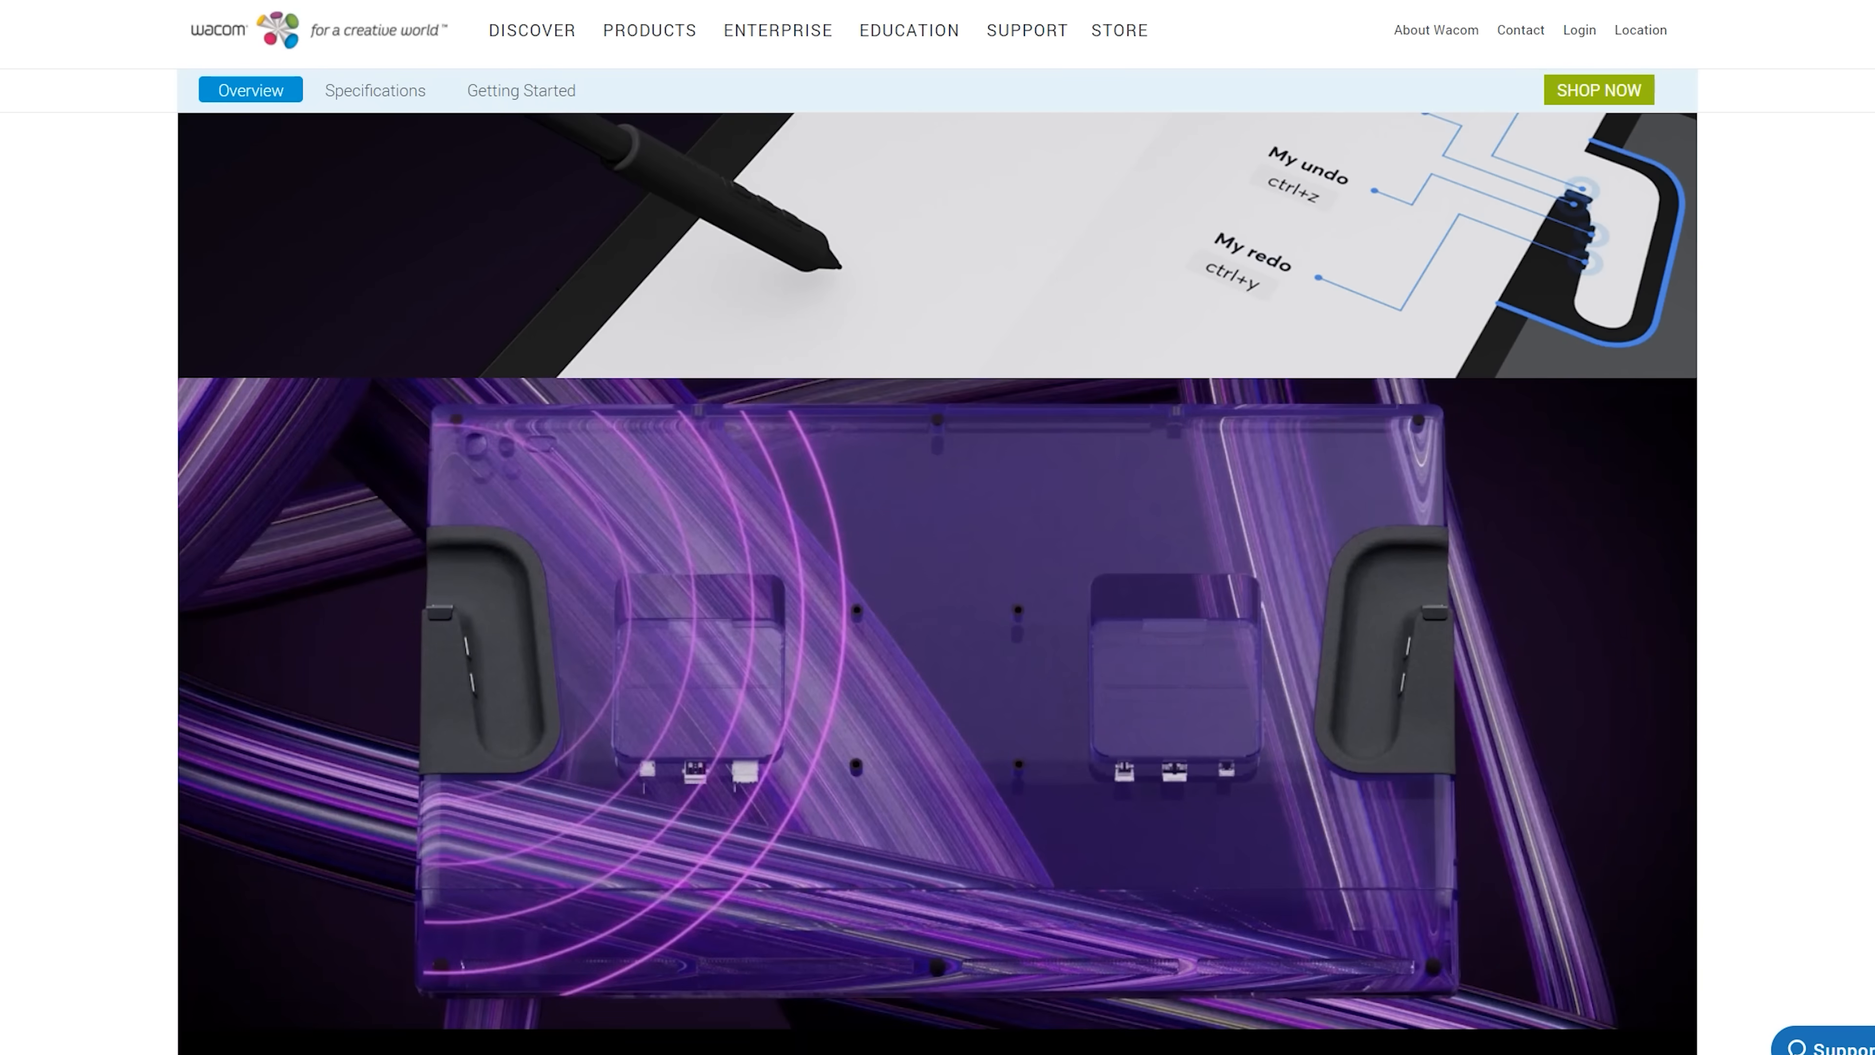
Scroll down the Cintiq Pro 27 overview to the extension table and express keys sections.
{"action": "scroll", "scroll_direction": "down", "scroll_amount": 3}
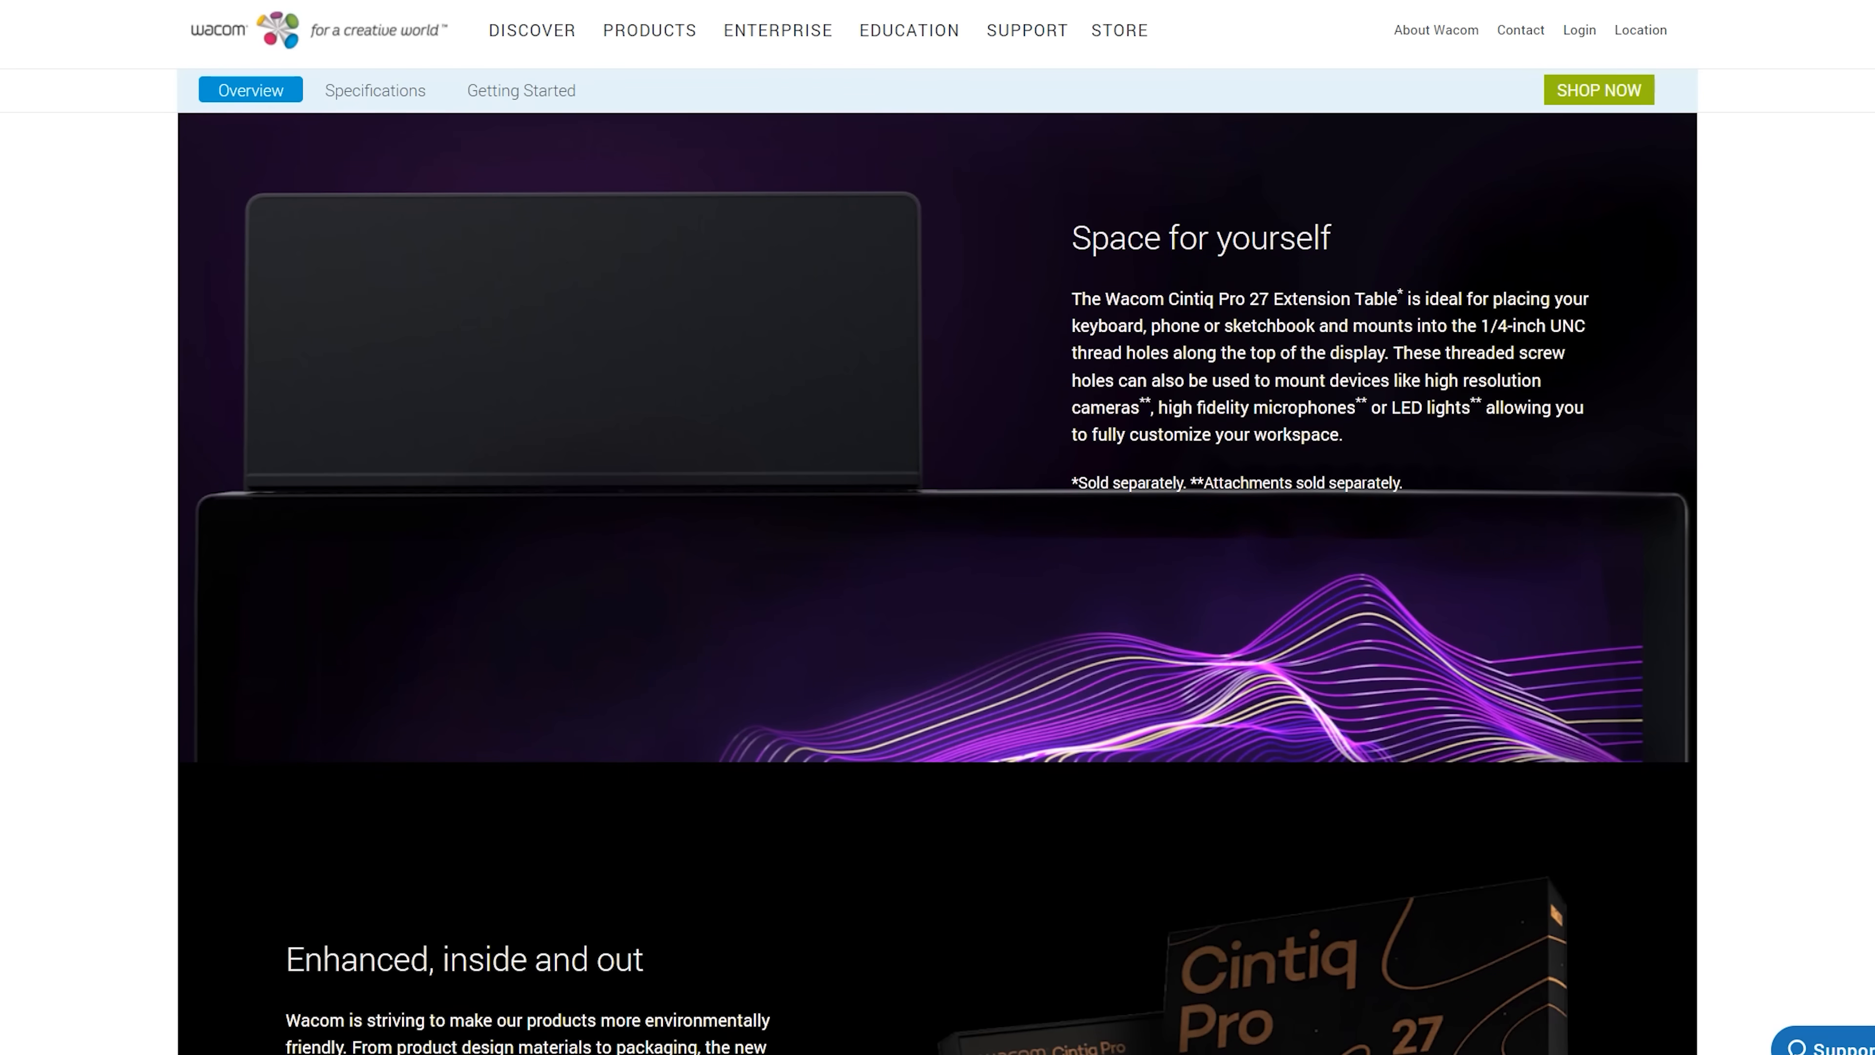